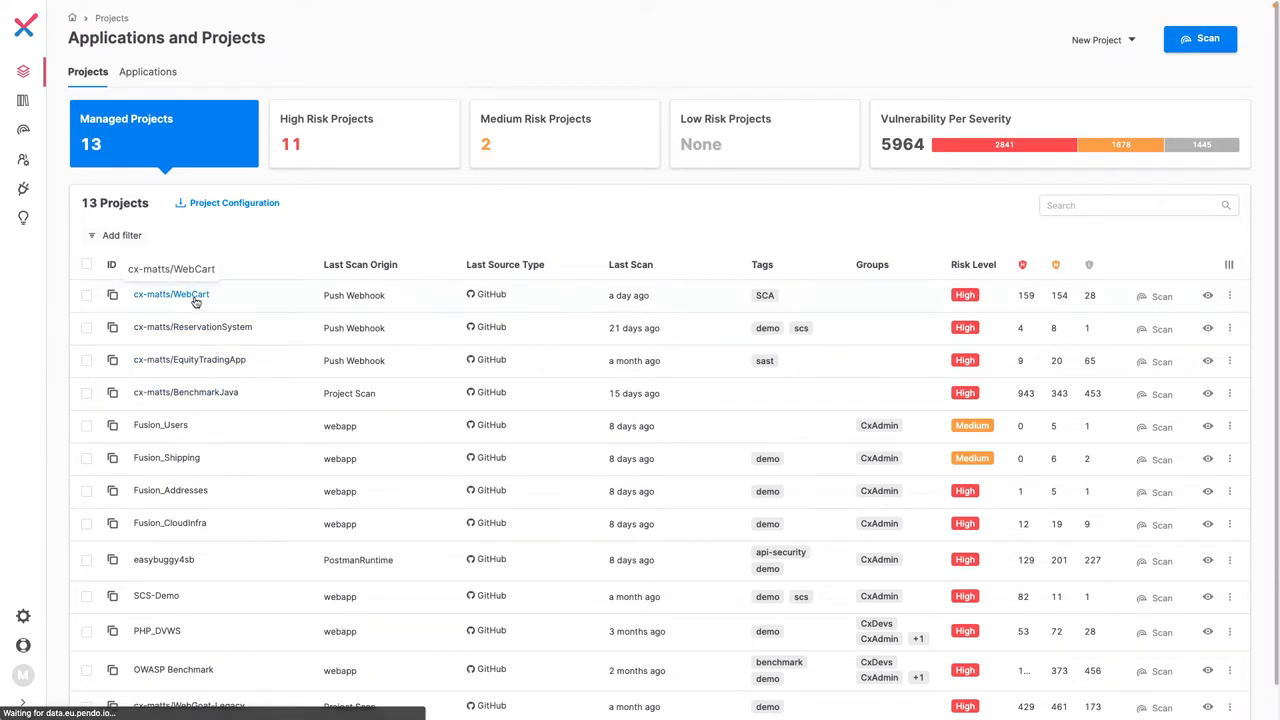
Open the cx-matts/WebCart project and view its SCA results listing 48 vulnerabilities.
{"action": "left_click", "coordinate": [171, 294]}
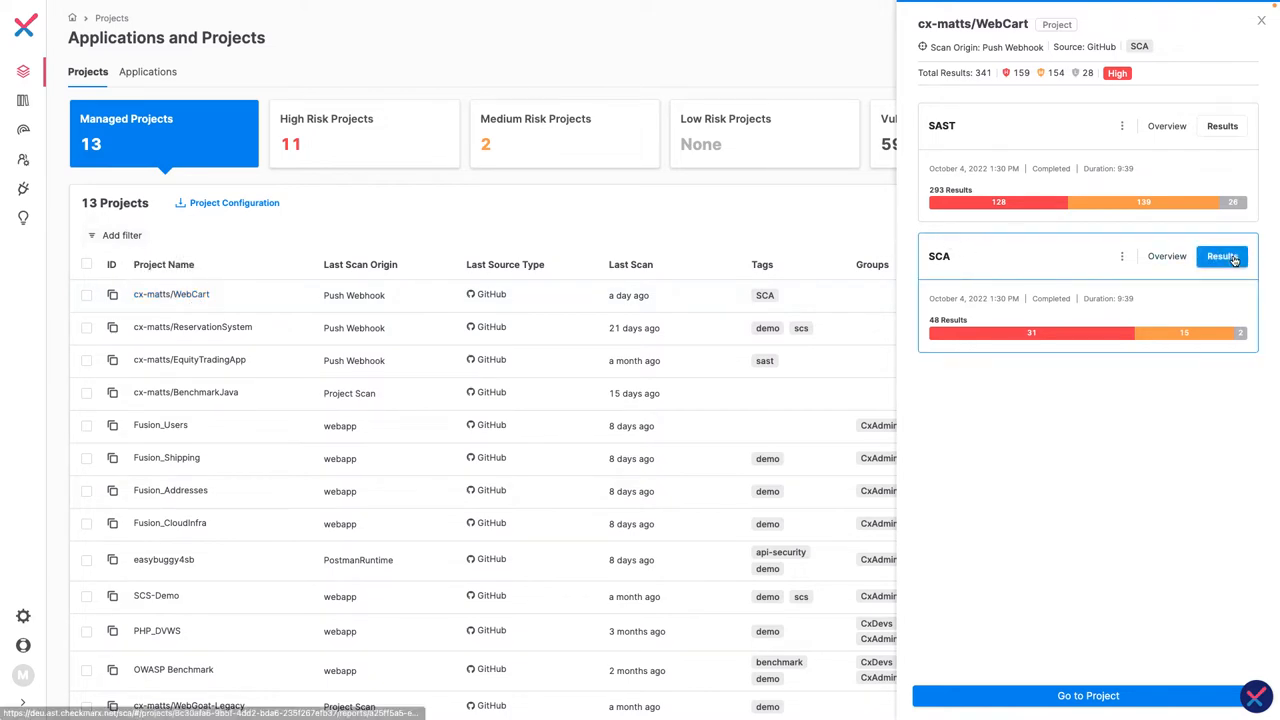
{"action": "left_click", "coordinate": [1222, 256]}
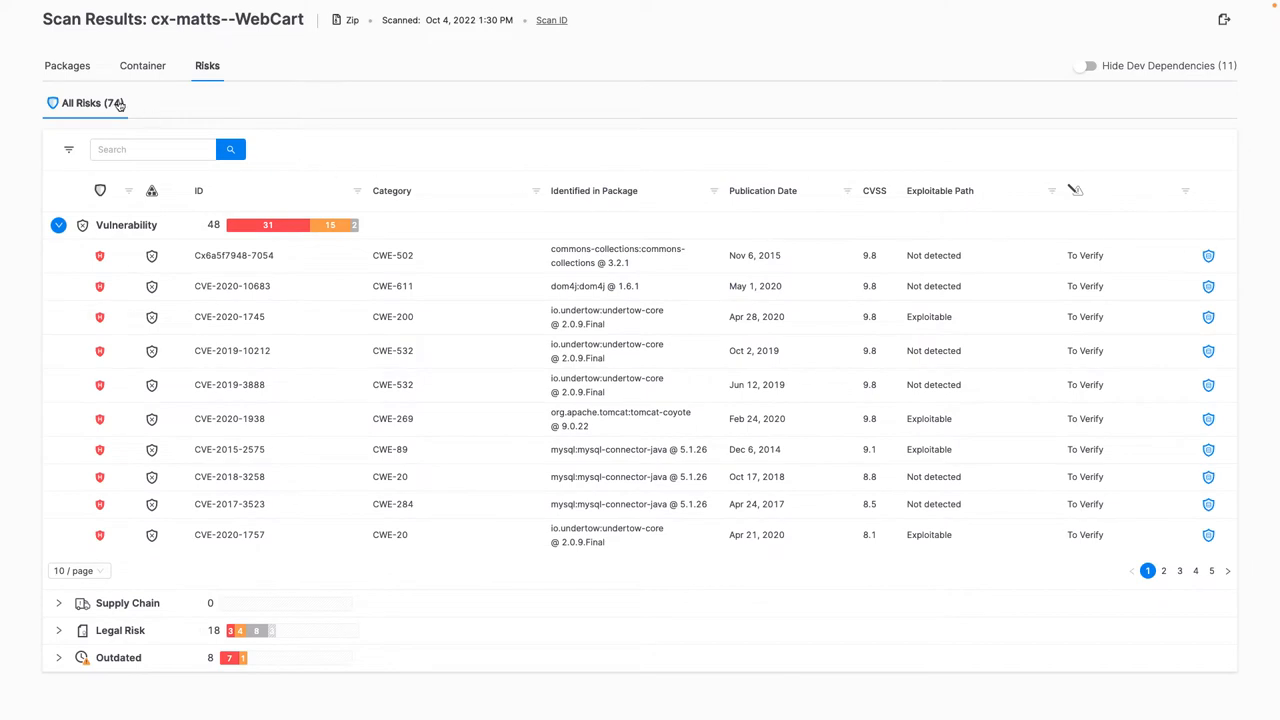
Browse the Packages and Risks tabs, then sort the 23 packages by relation, direct first.
{"action": "left_click", "coordinate": [67, 65]}
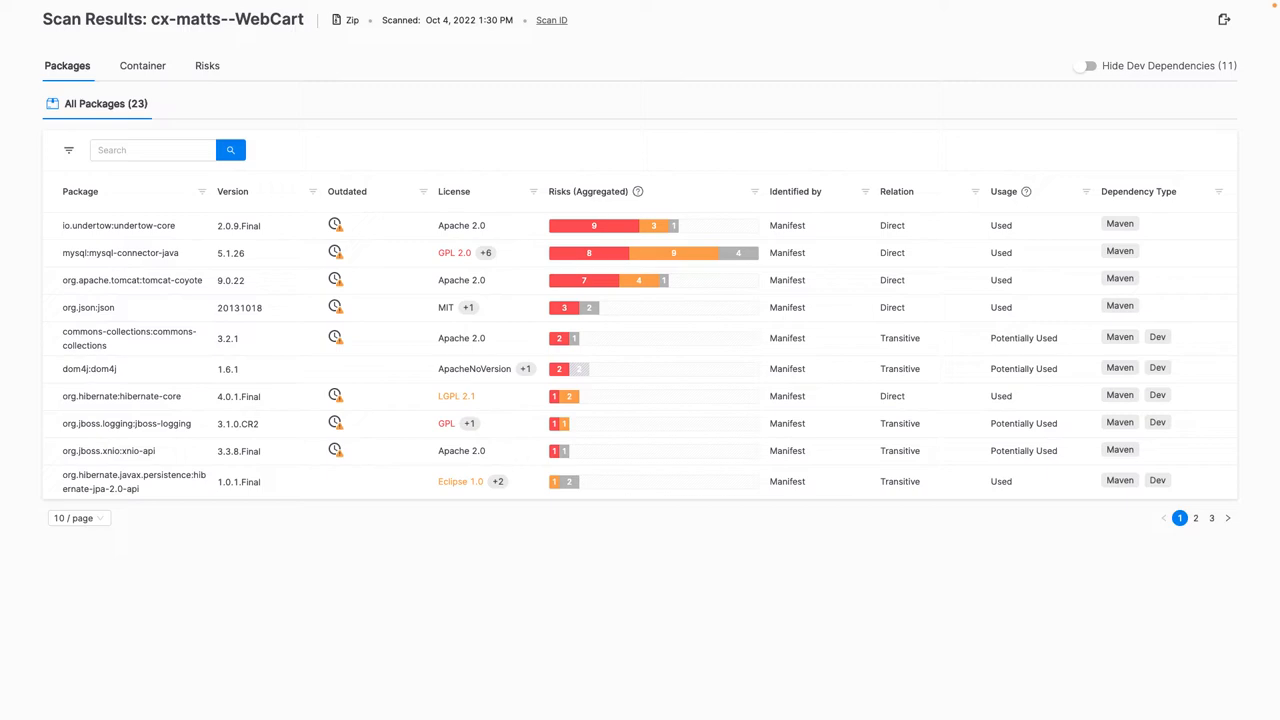
{"action": "left_click", "coordinate": [205, 65]}
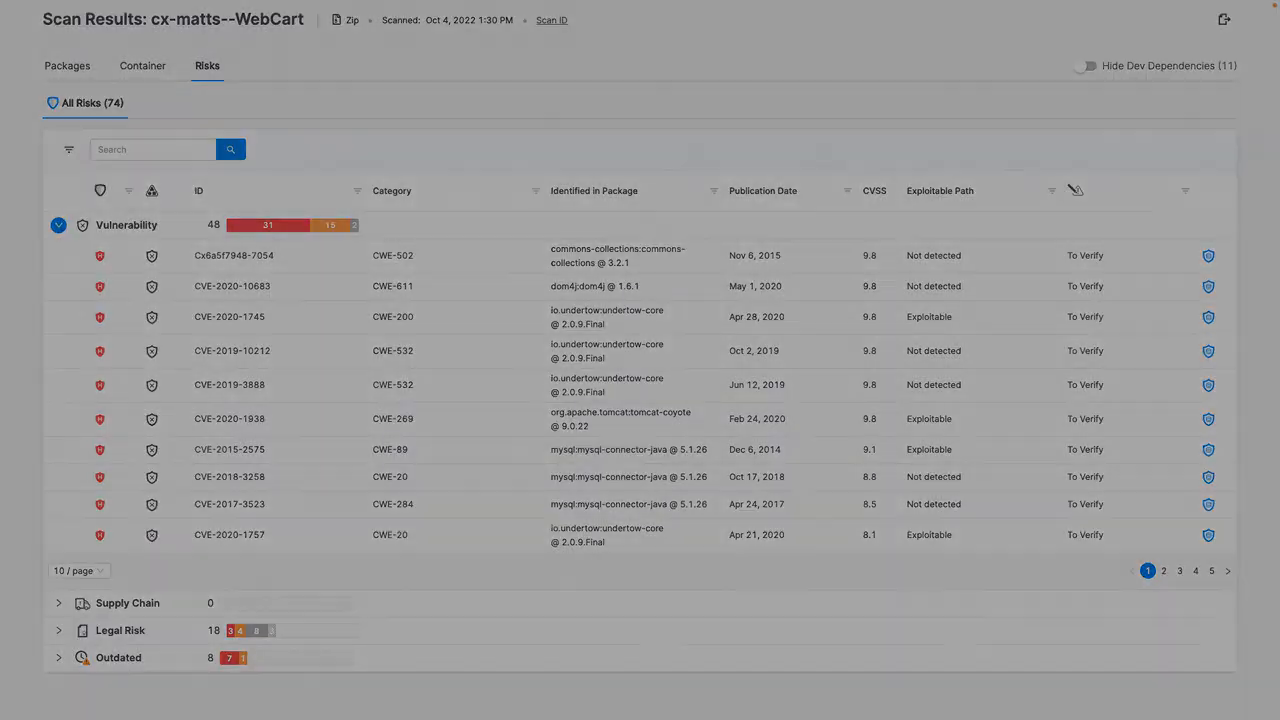
{"action": "left_click", "coordinate": [67, 65]}
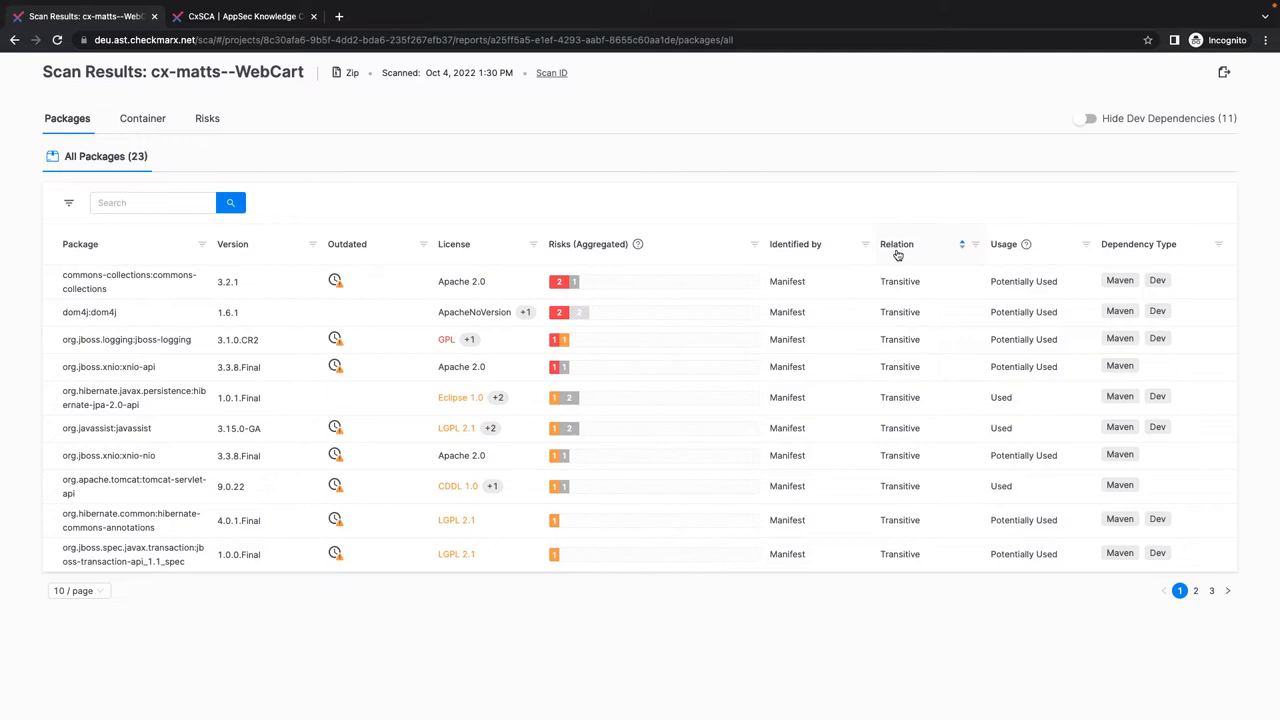
{"action": "left_click", "coordinate": [896, 250]}
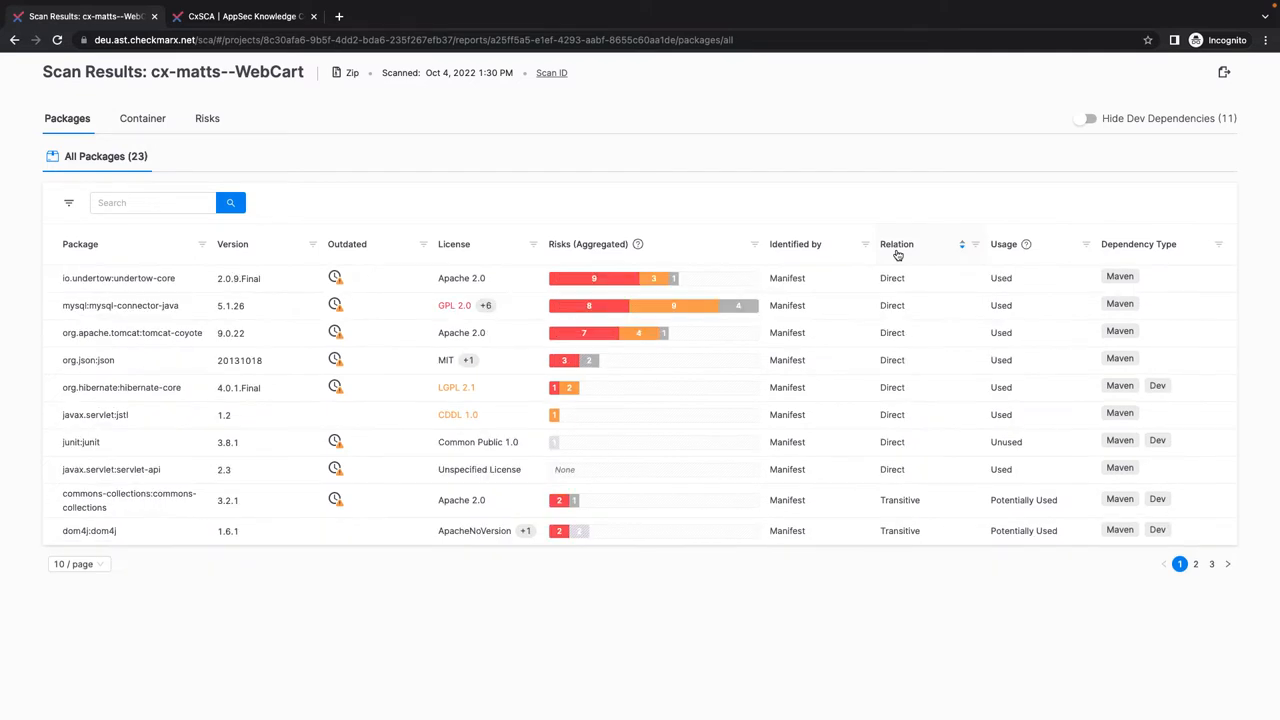
{"action": "mouse_move", "coordinate": [1001, 246]}
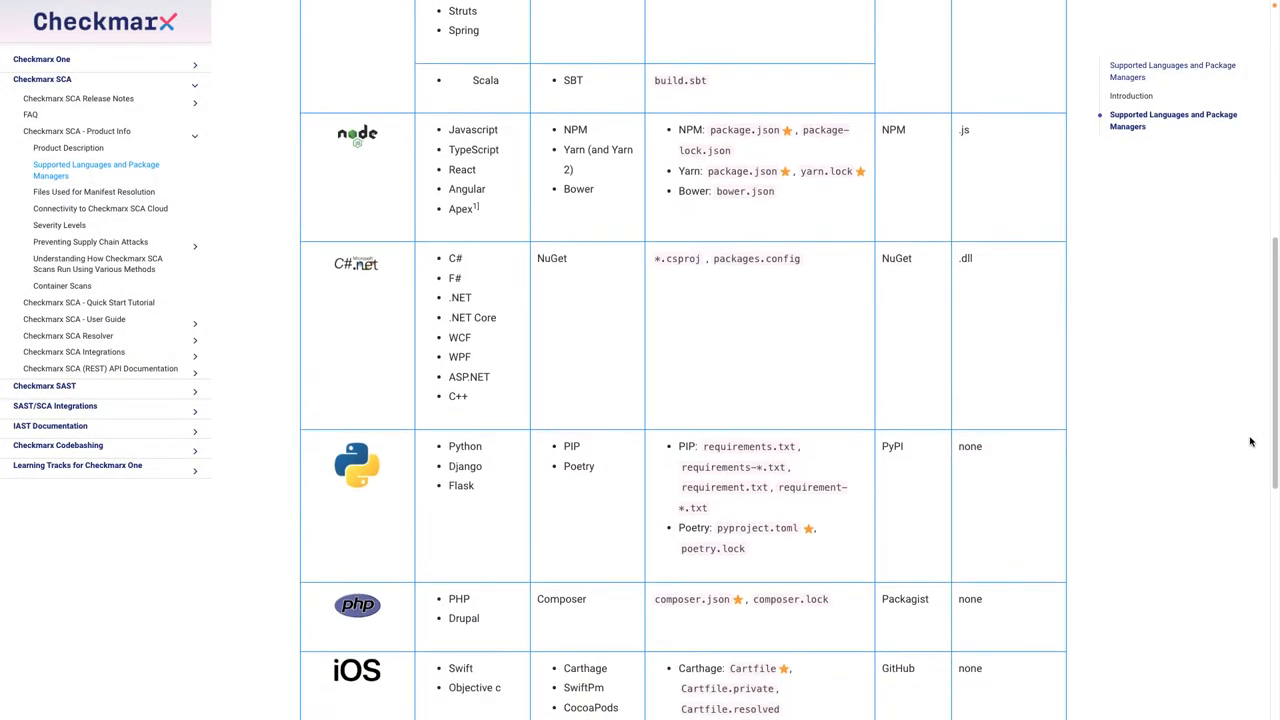
Scroll through the supported languages and package managers table.
{"action": "scroll", "scroll_direction": "down", "scroll_amount": 3}
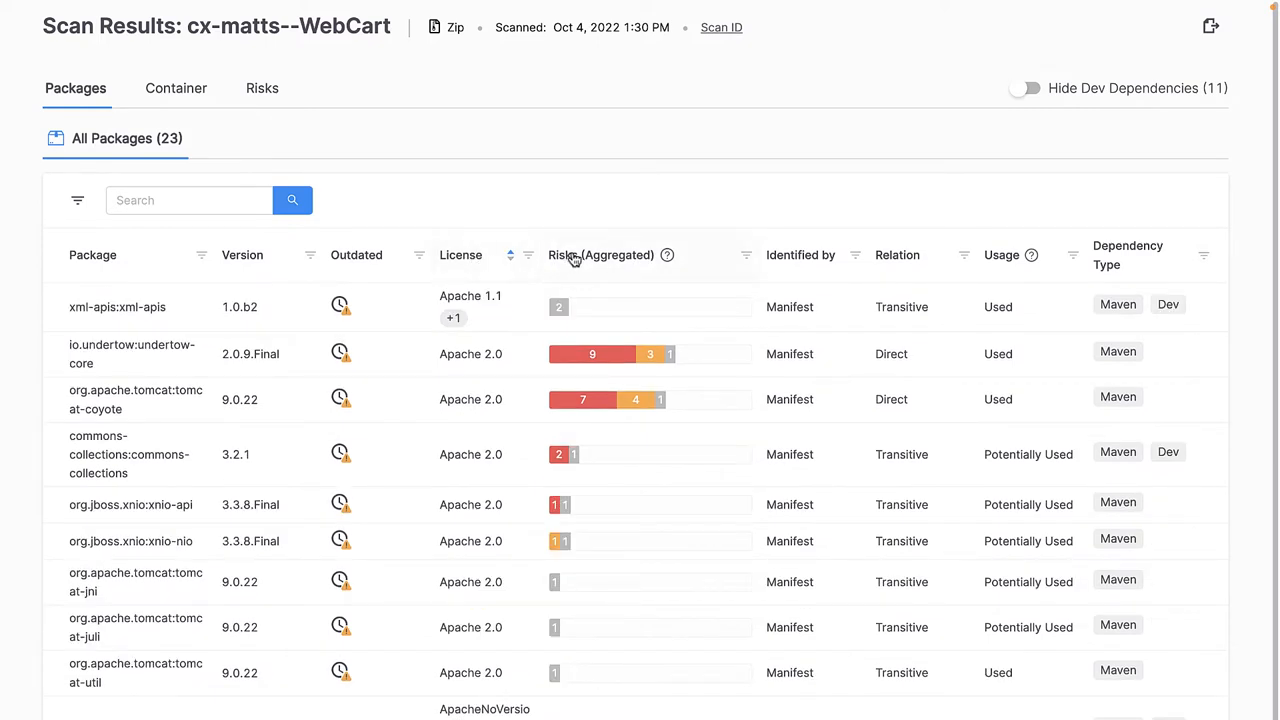
Sort by aggregated risks, then open CVE-2015-2575 for mysql-connector-java 5.1.26 from the Risks list.
{"action": "left_click", "coordinate": [596, 255]}
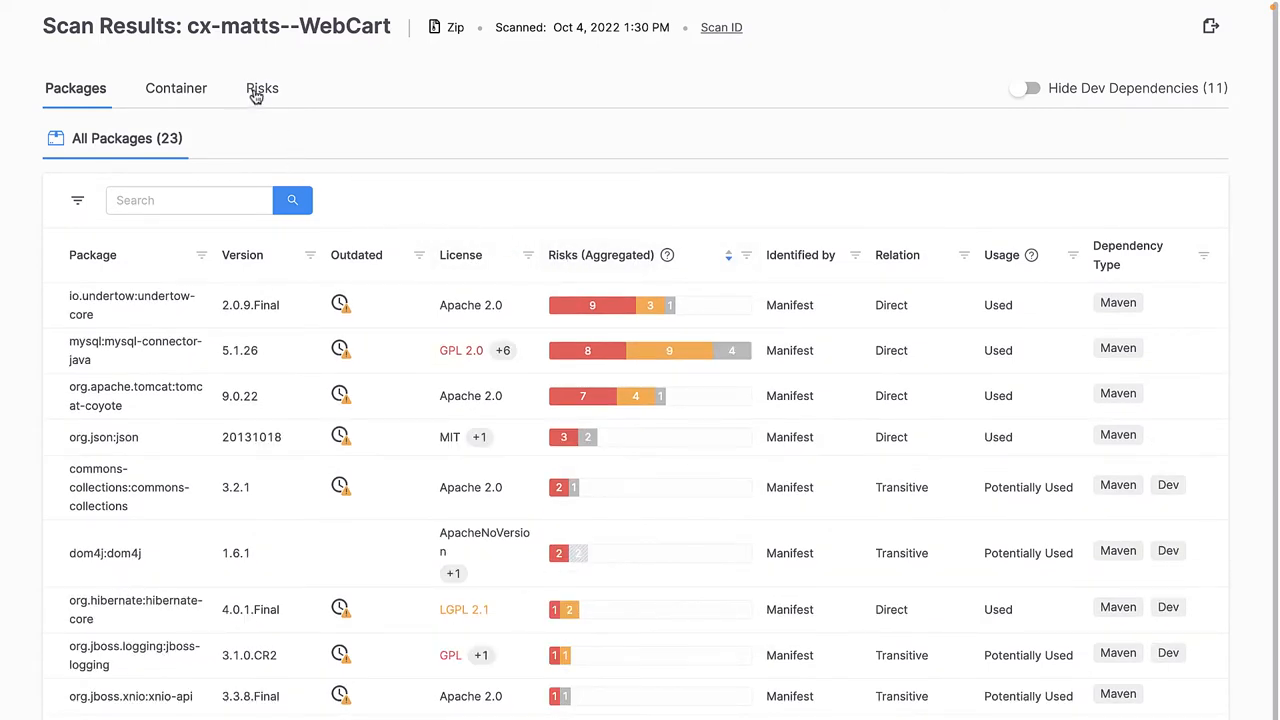
{"action": "left_click", "coordinate": [262, 88]}
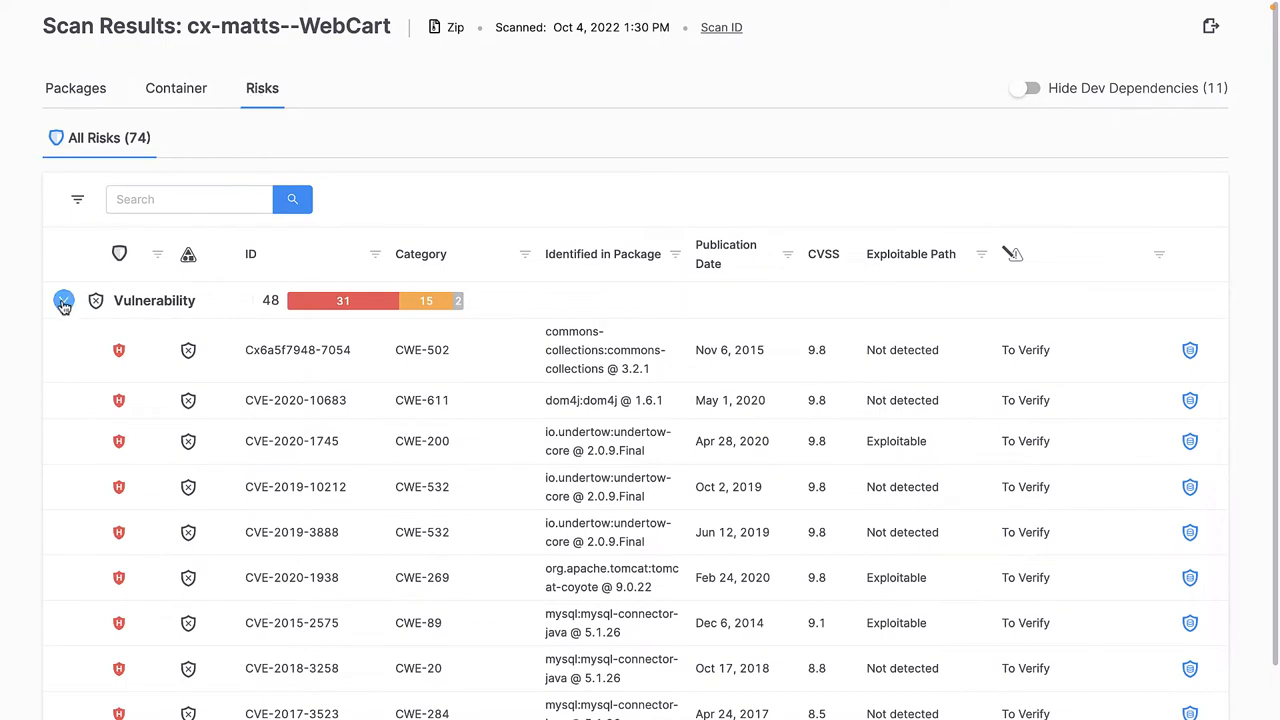
{"action": "left_click", "coordinate": [64, 301]}
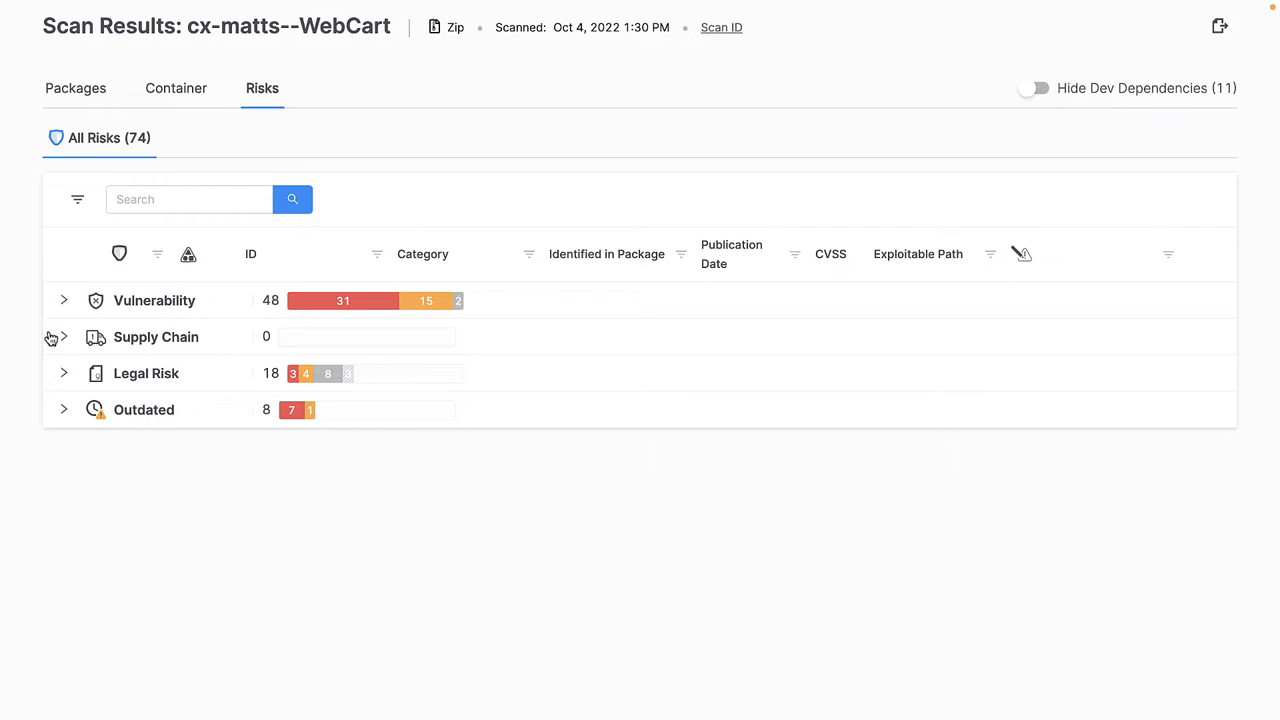
{"action": "mouse_move", "coordinate": [75, 417]}
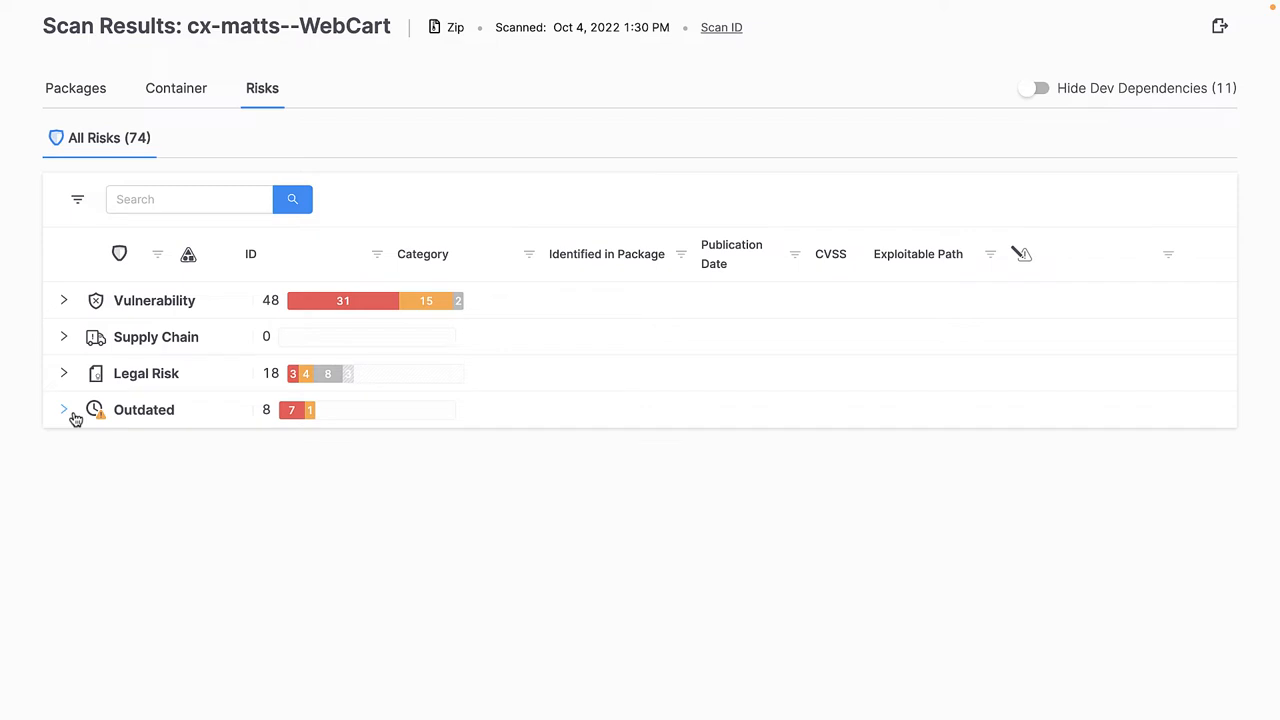
{"action": "mouse_move", "coordinate": [67, 337]}
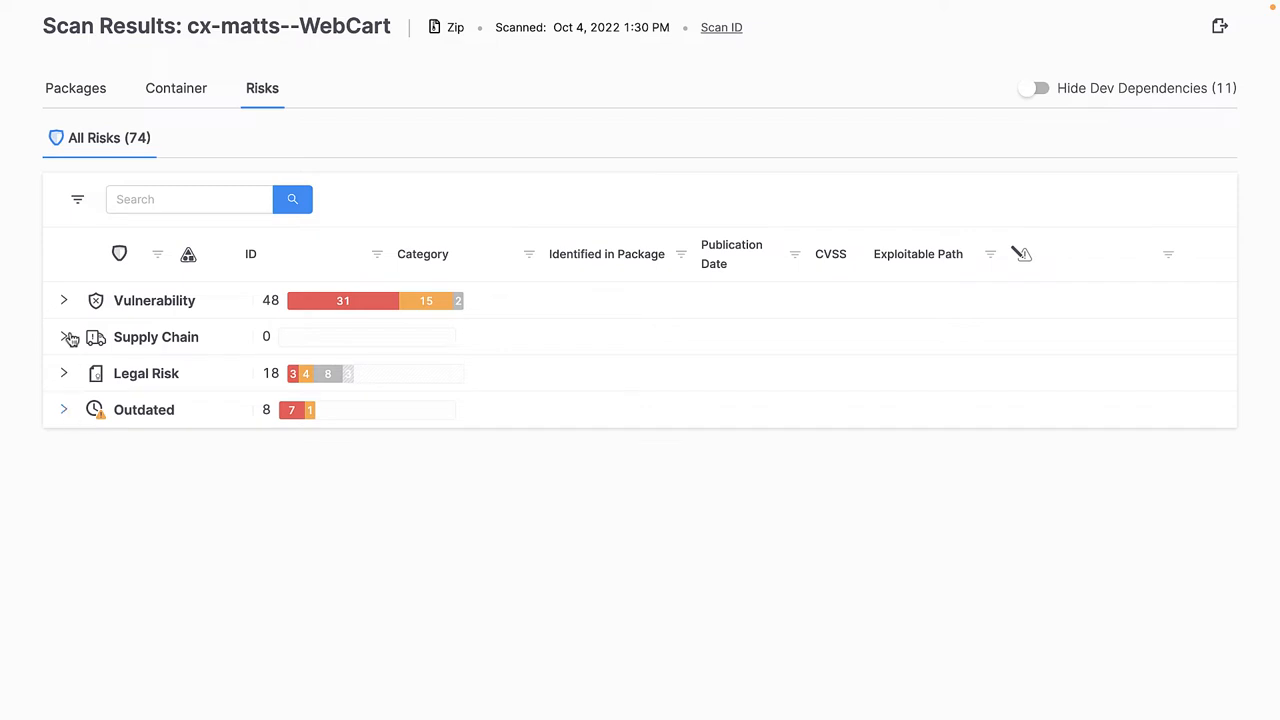
{"action": "left_click", "coordinate": [64, 300]}
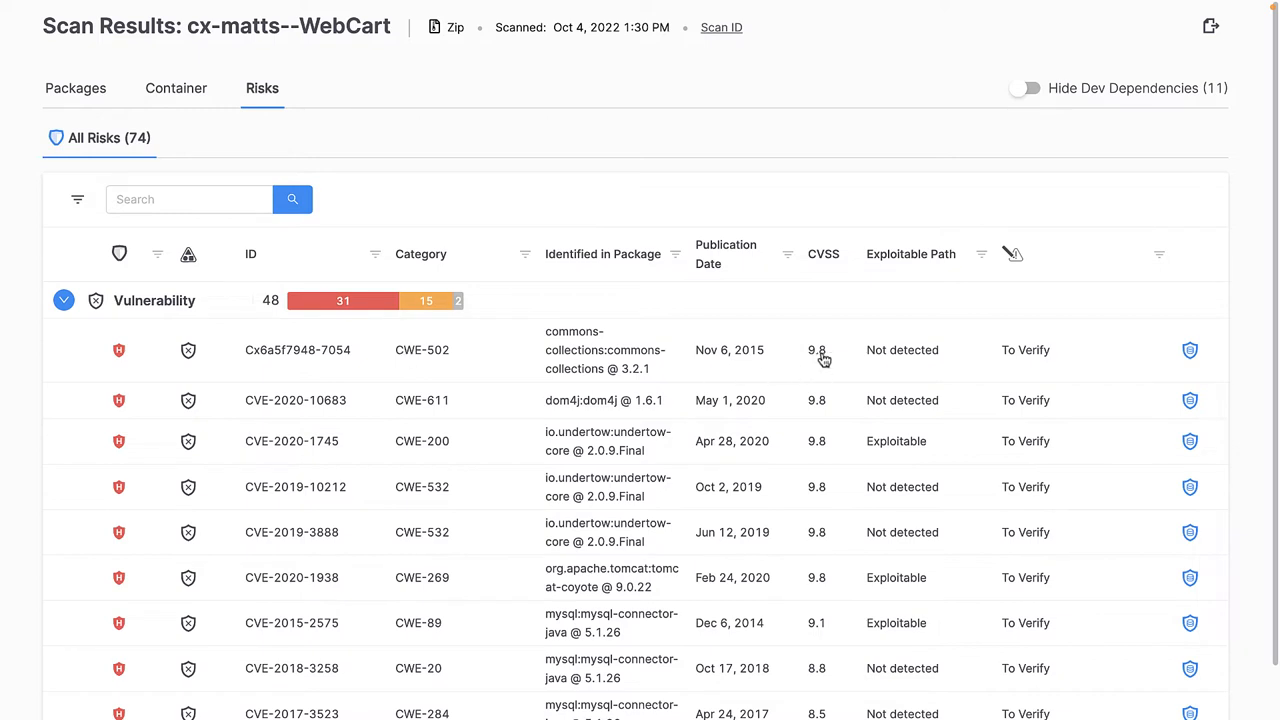
{"action": "mouse_move", "coordinate": [825, 359]}
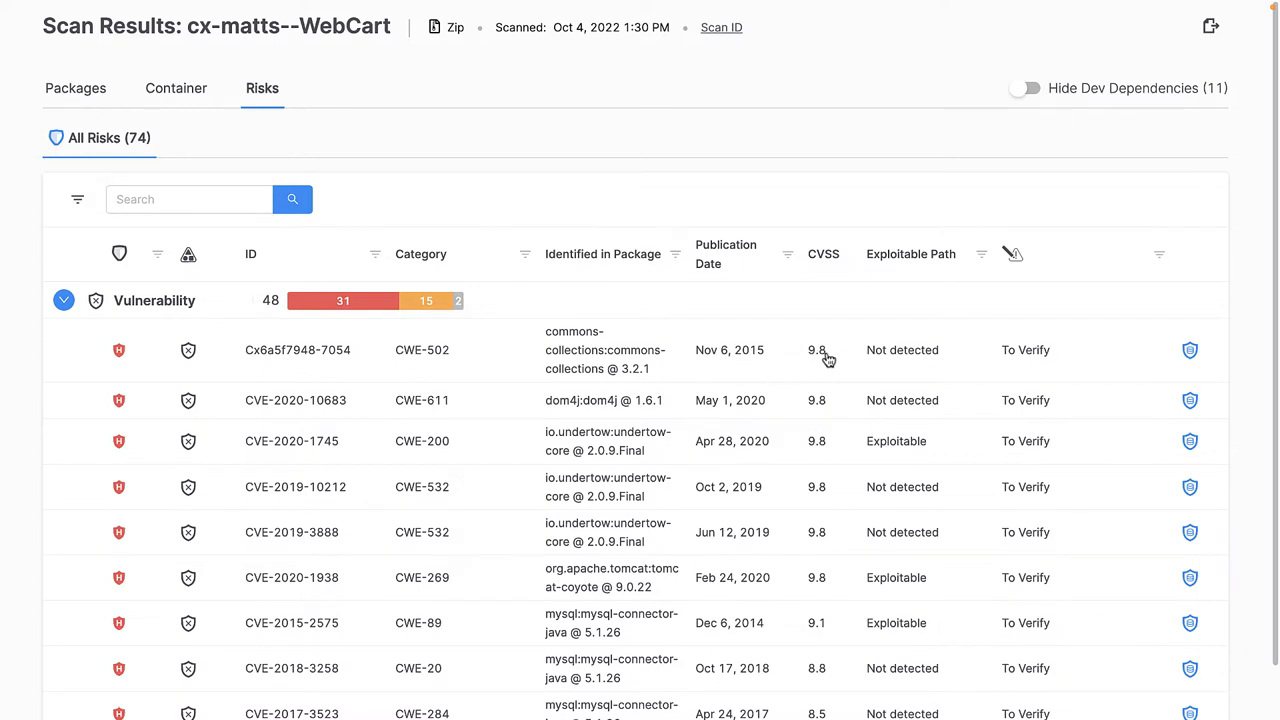
{"action": "left_click", "coordinate": [291, 622]}
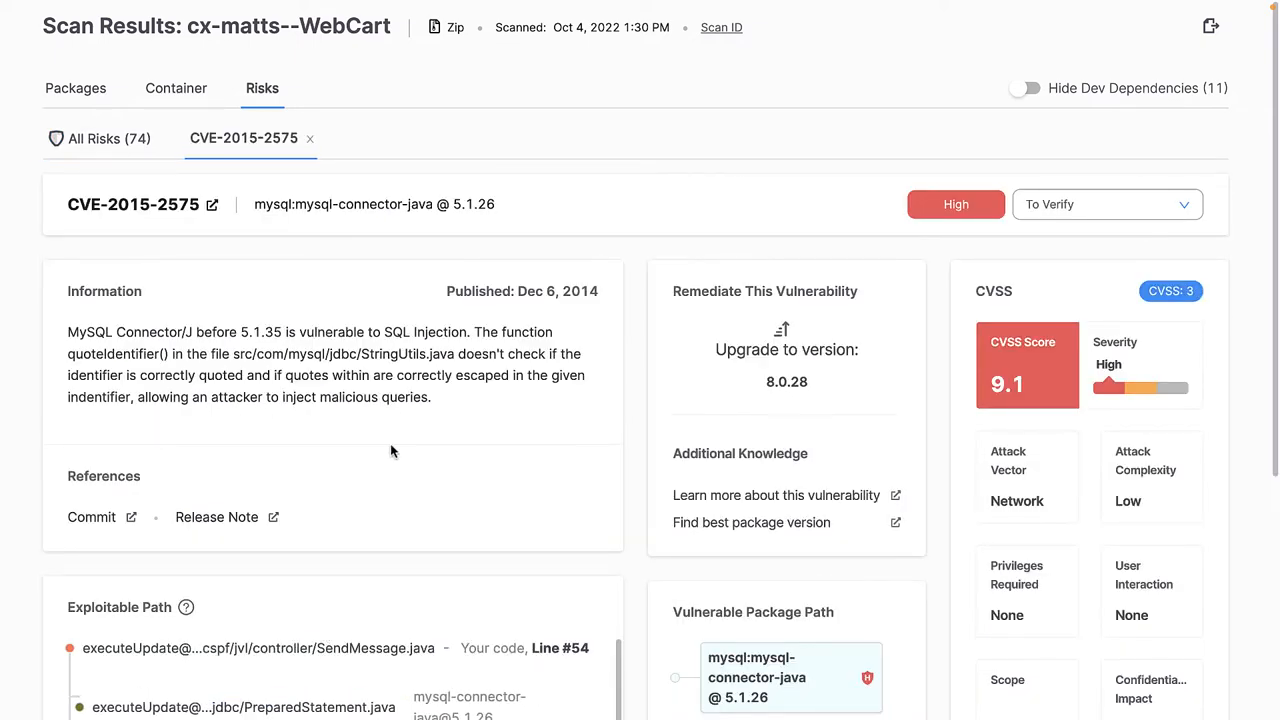
Scroll the Exploitable Path panel down to the vulnerable unQuoteIdentifier method.
{"action": "scroll", "scroll_direction": "down", "scroll_amount": 3}
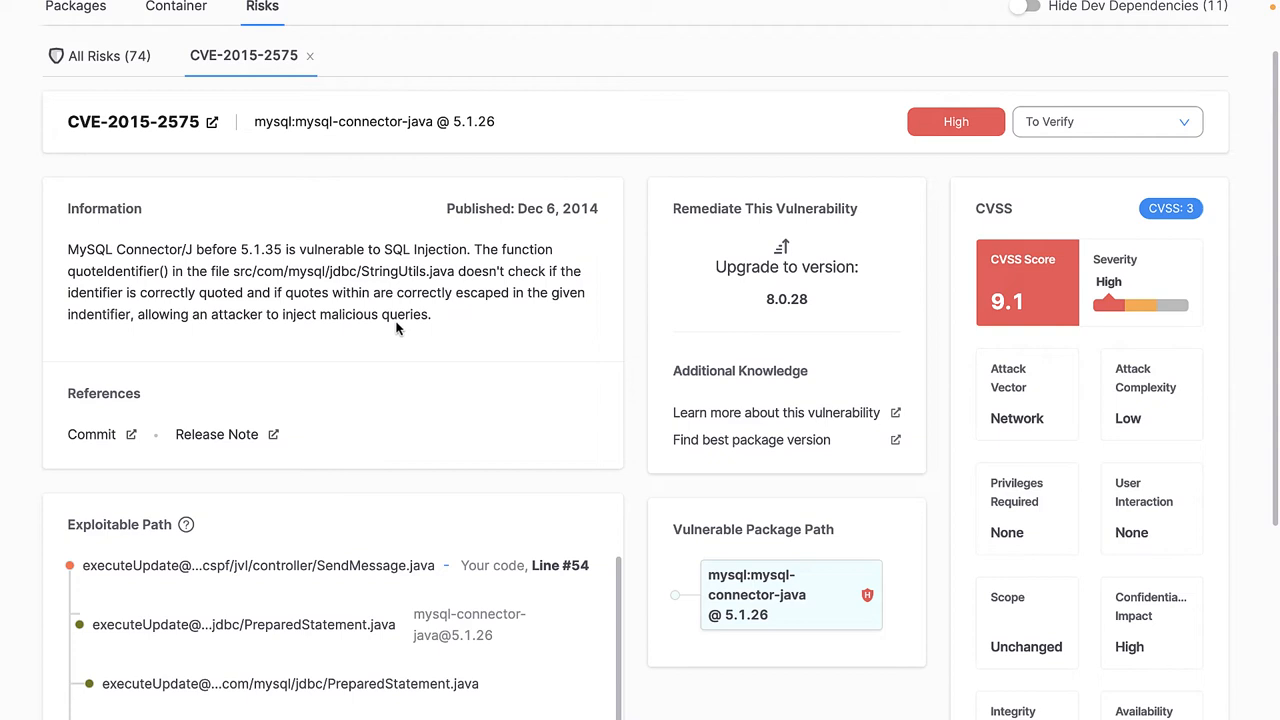
{"action": "mouse_move", "coordinate": [540, 420]}
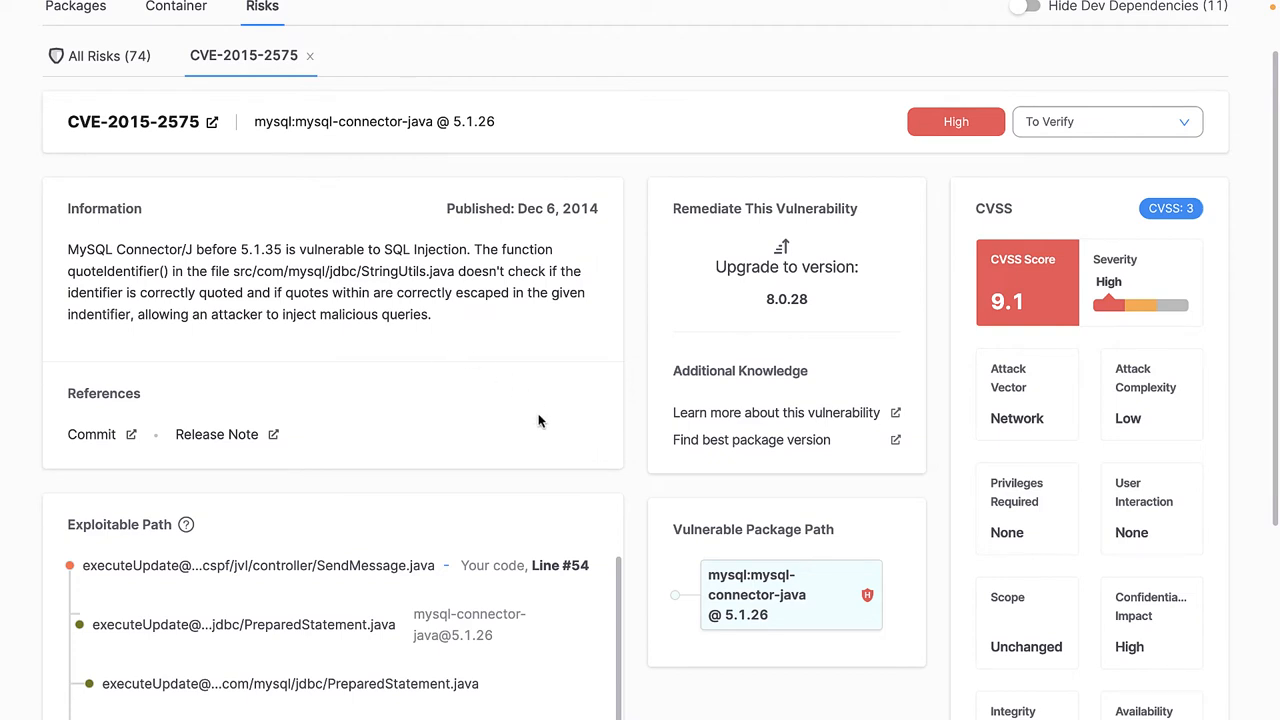
{"action": "mouse_move", "coordinate": [219, 446]}
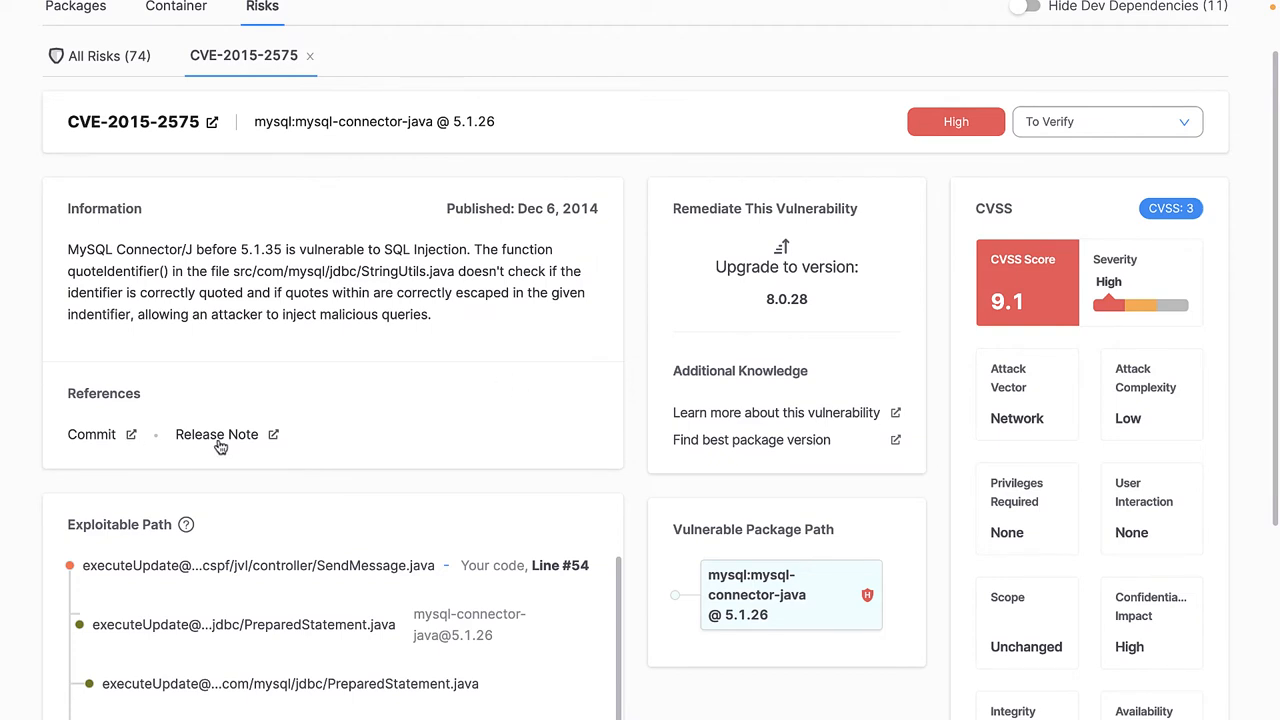
{"action": "scroll", "scroll_direction": "down", "scroll_amount": 3}
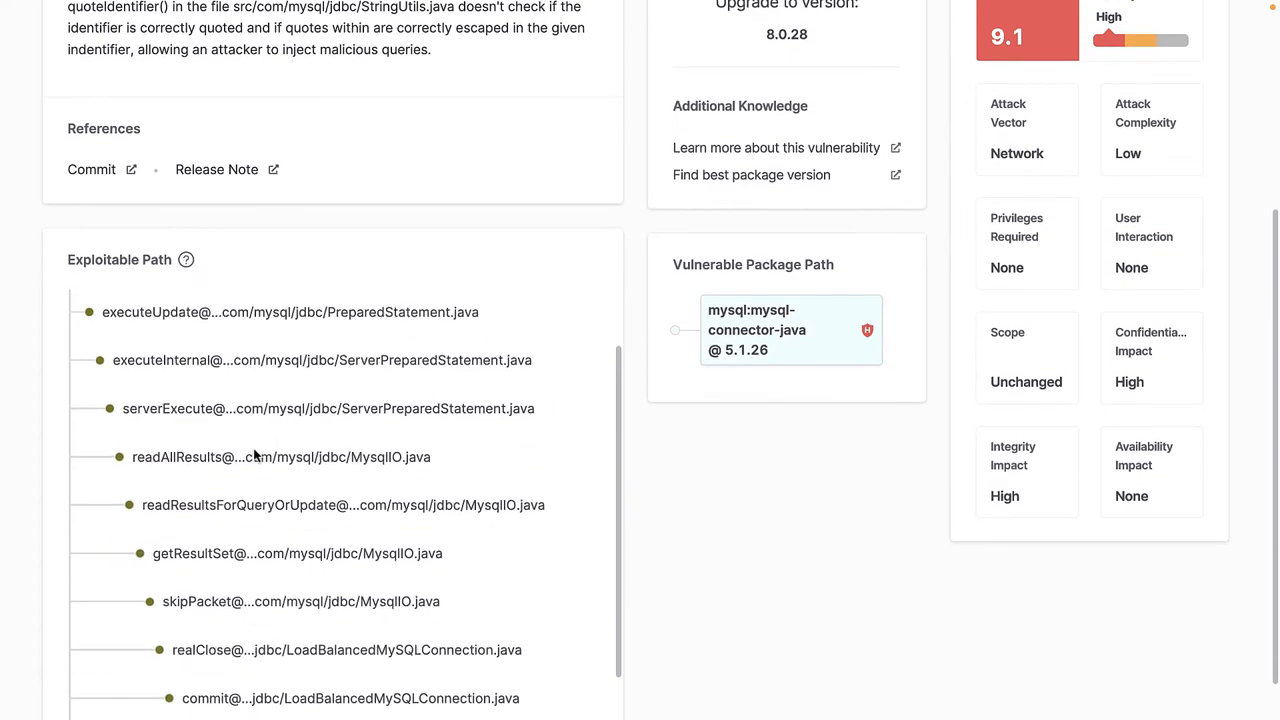
{"action": "scroll", "scroll_direction": "down", "scroll_amount": 3}
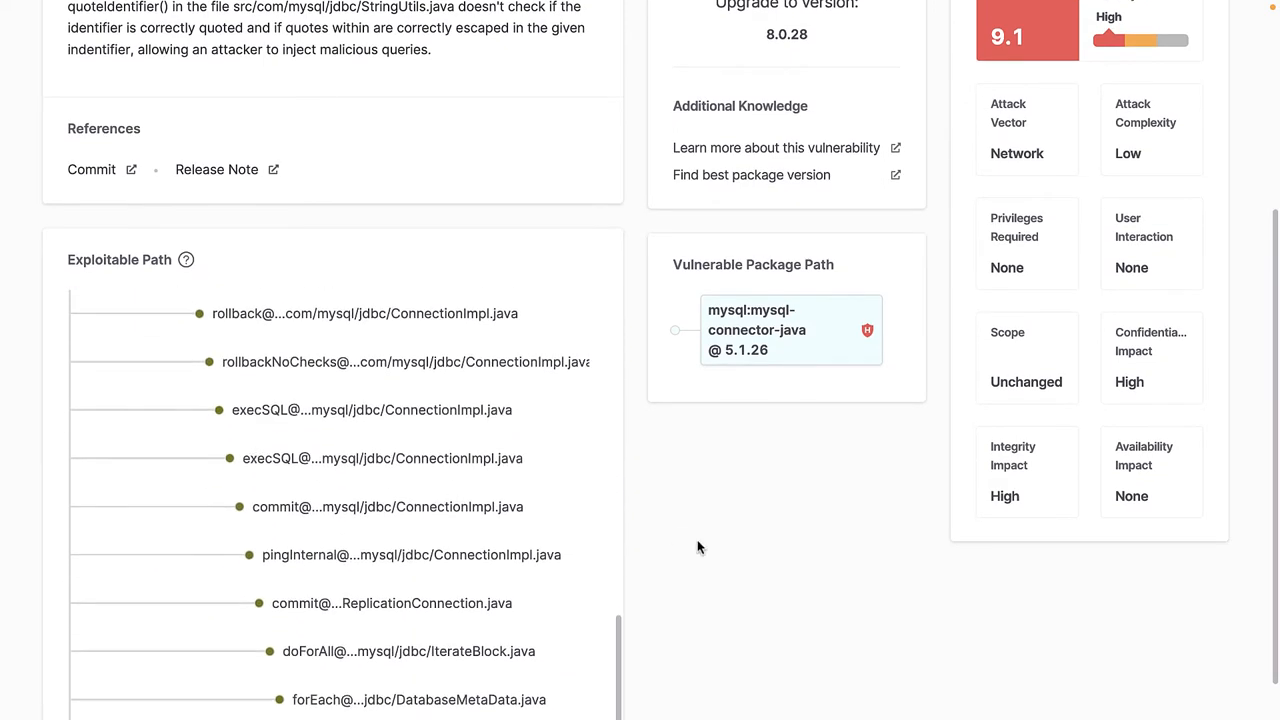
{"action": "scroll", "scroll_direction": "down", "scroll_amount": 3}
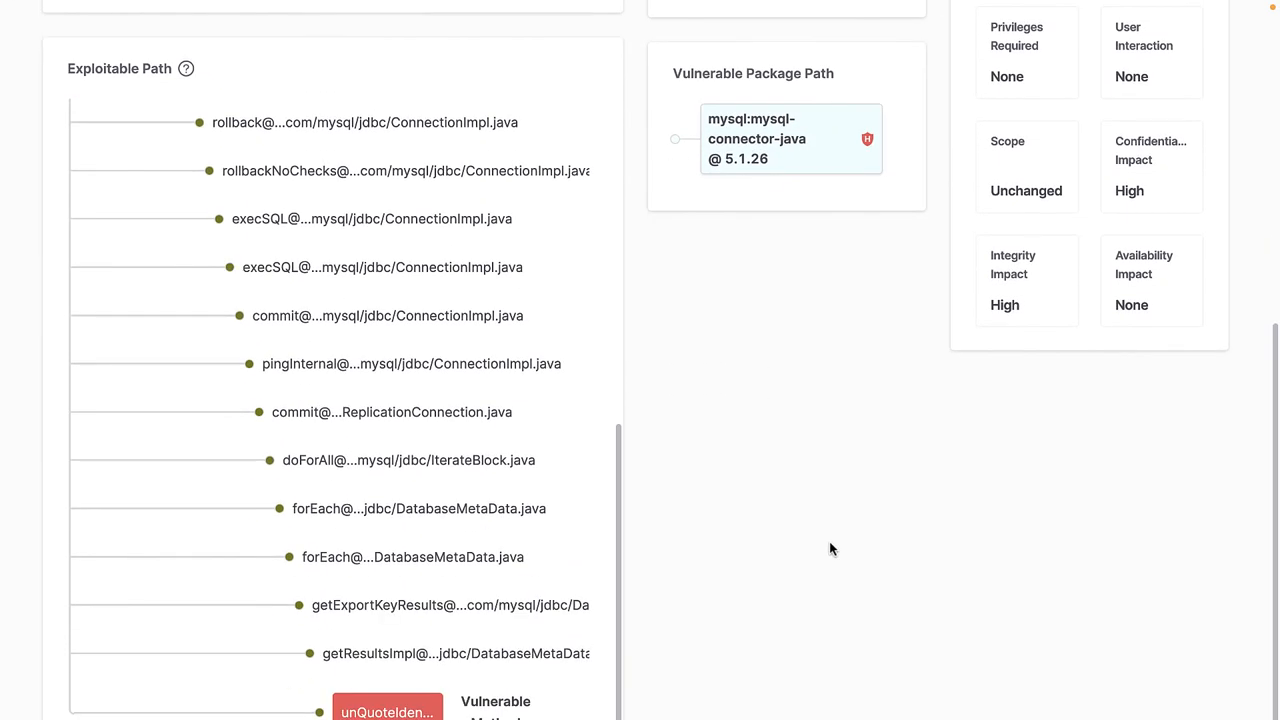
{"action": "mouse_move", "coordinate": [778, 574]}
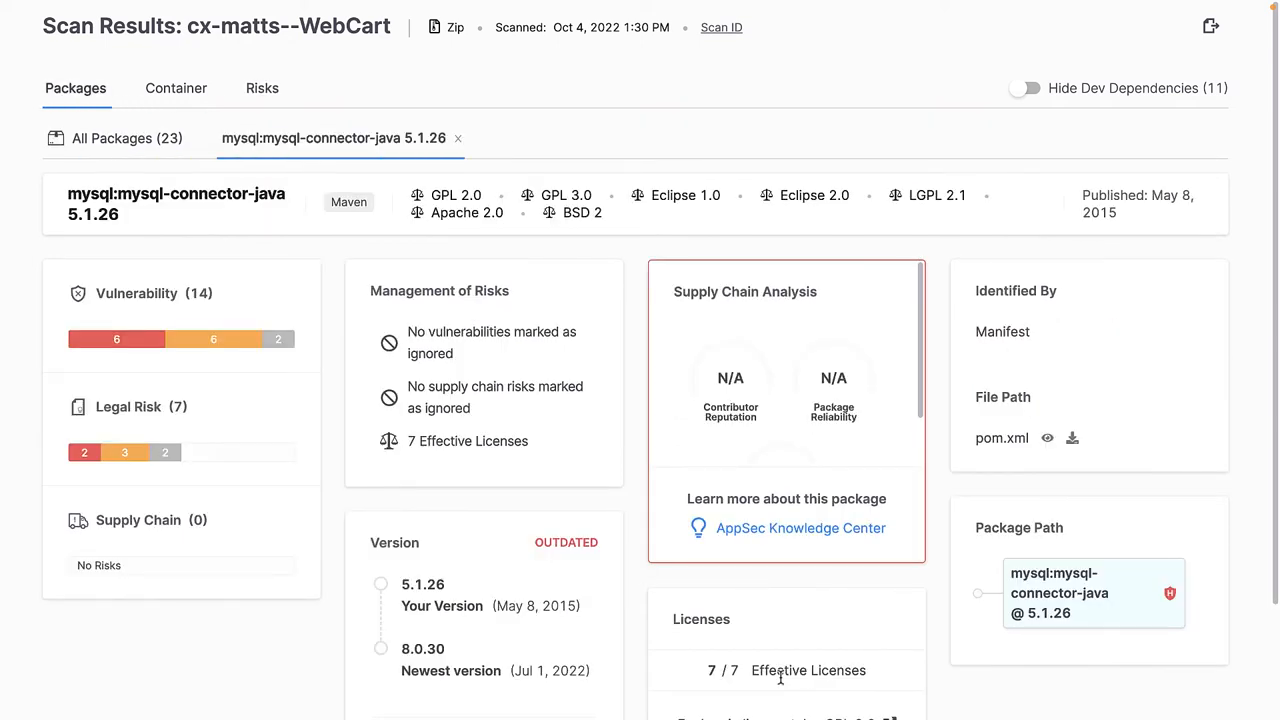
{"action": "mouse_move", "coordinate": [249, 704]}
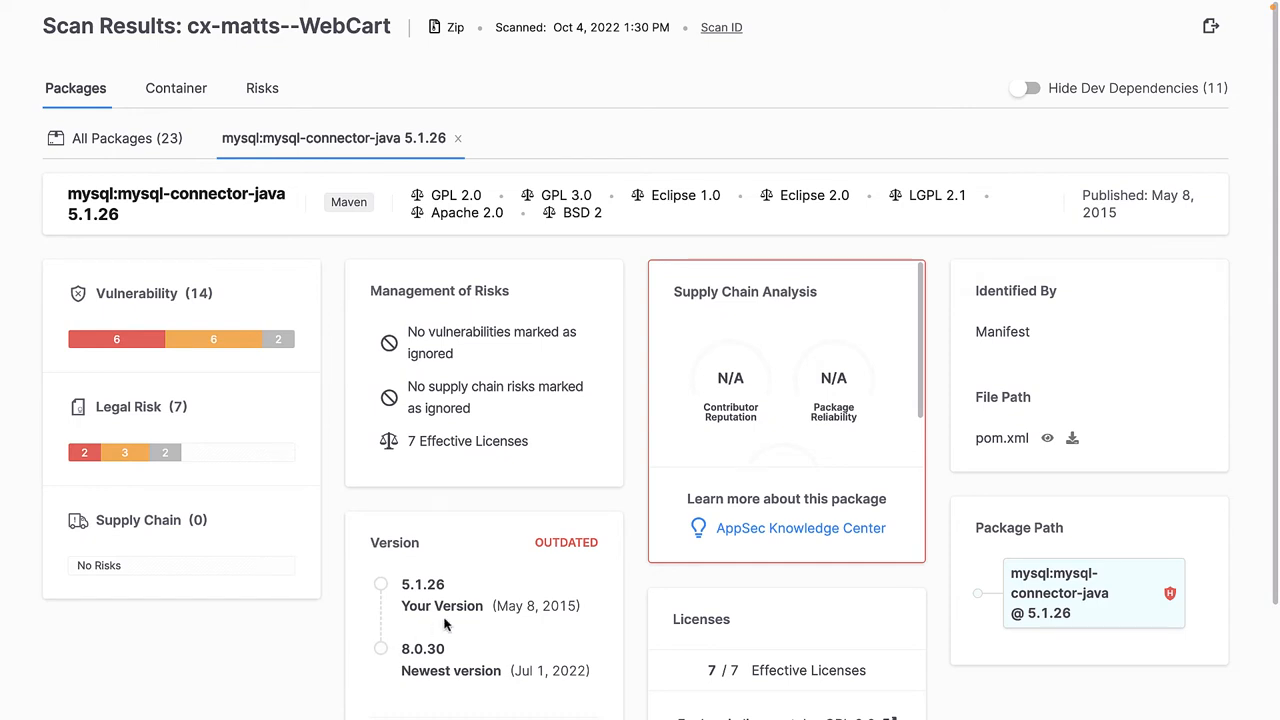
Look up mysql-connector-java 5.1.26 in the AppSec Knowledge Center.
{"action": "left_click", "coordinate": [801, 527]}
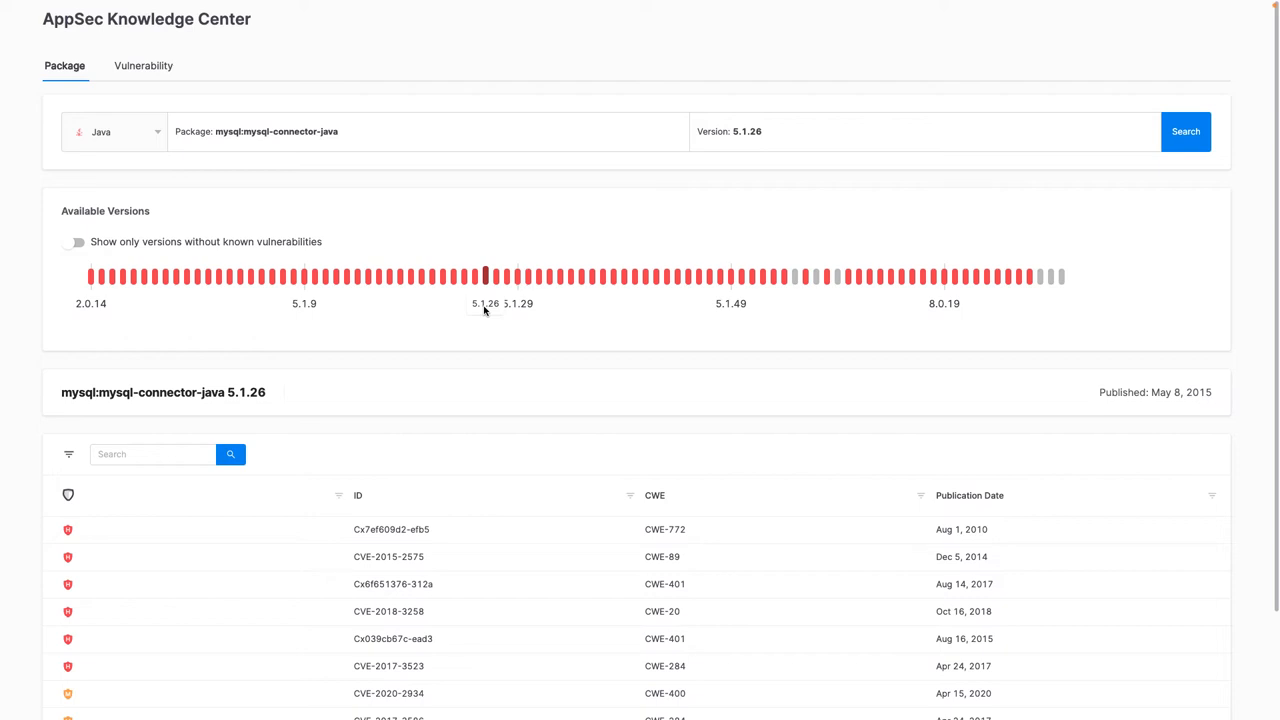
{"action": "mouse_move", "coordinate": [490, 312]}
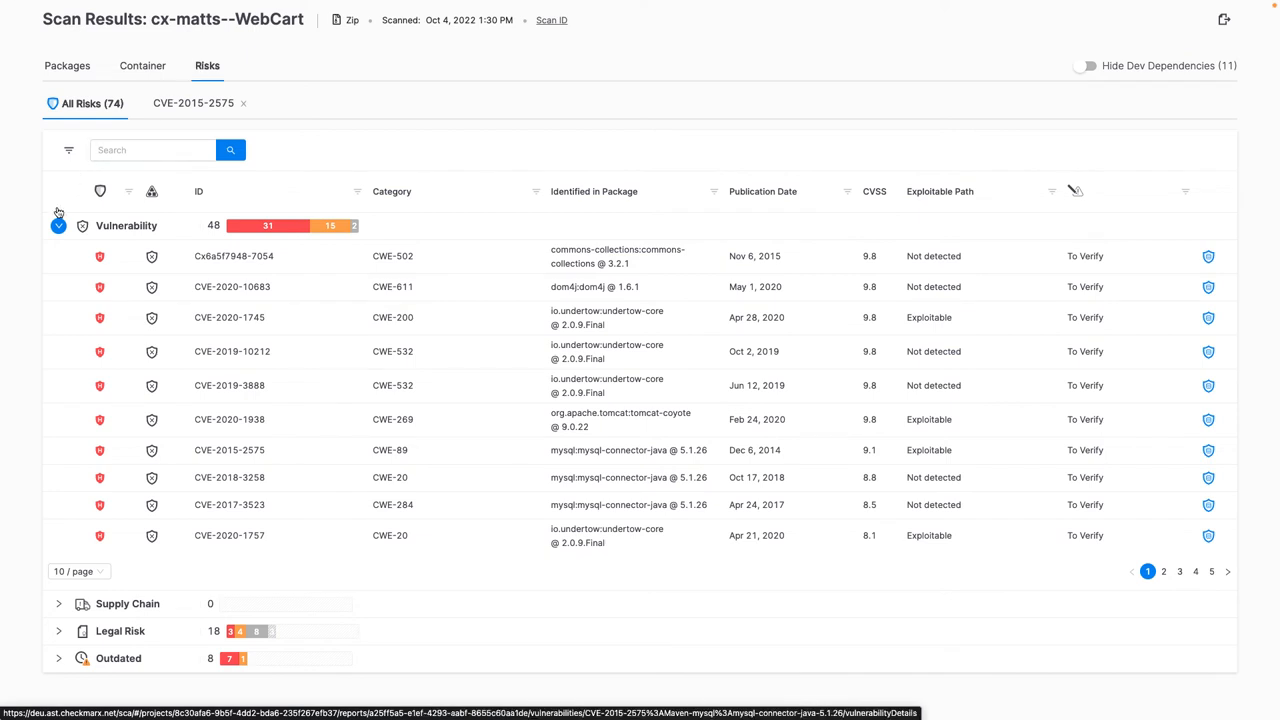
Collapse the Vulnerability and Outdated groups, open the GPL 2.0 legal risk, then view container packages.
{"action": "left_click", "coordinate": [57, 307]}
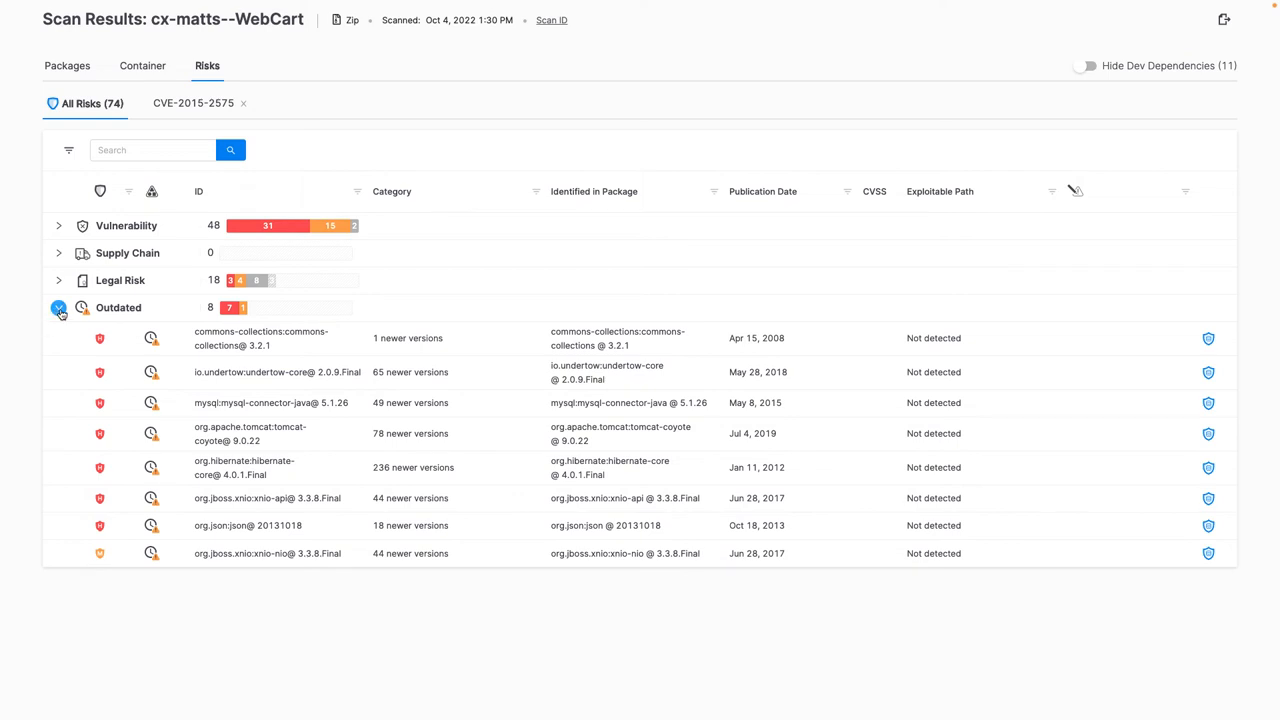
{"action": "left_click", "coordinate": [59, 280]}
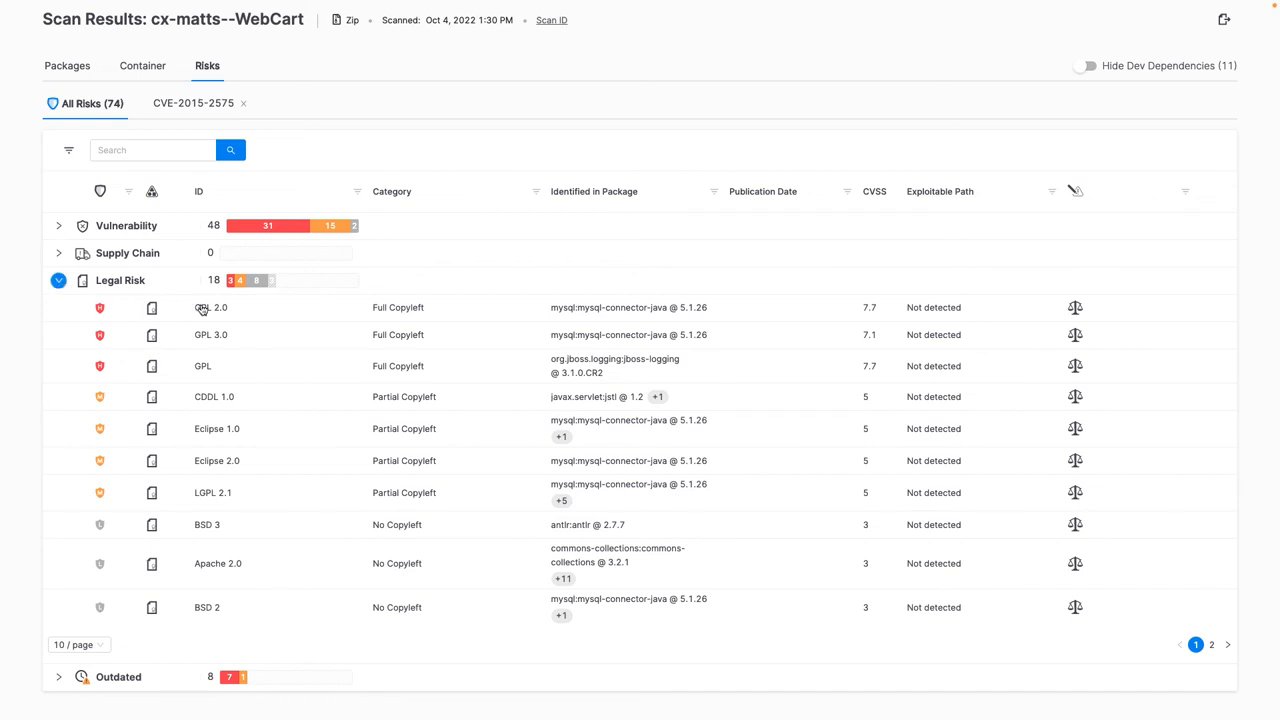
{"action": "left_click", "coordinate": [210, 307]}
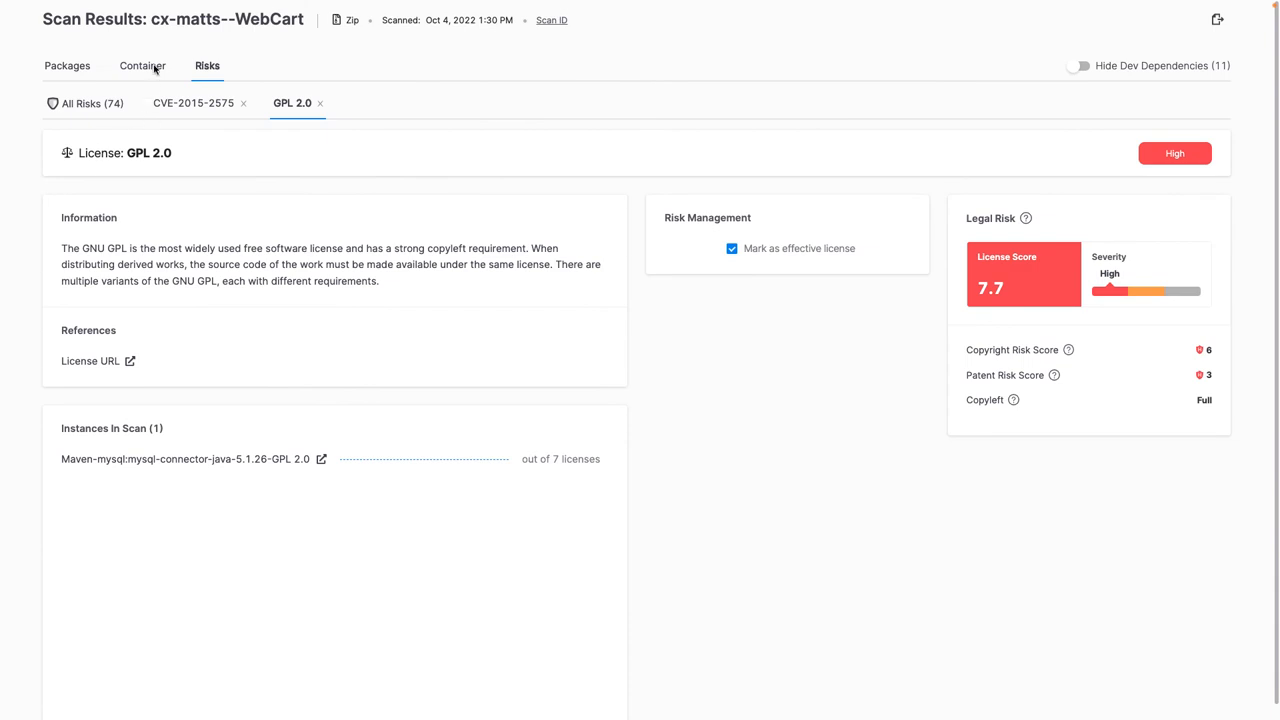
{"action": "left_click", "coordinate": [140, 65]}
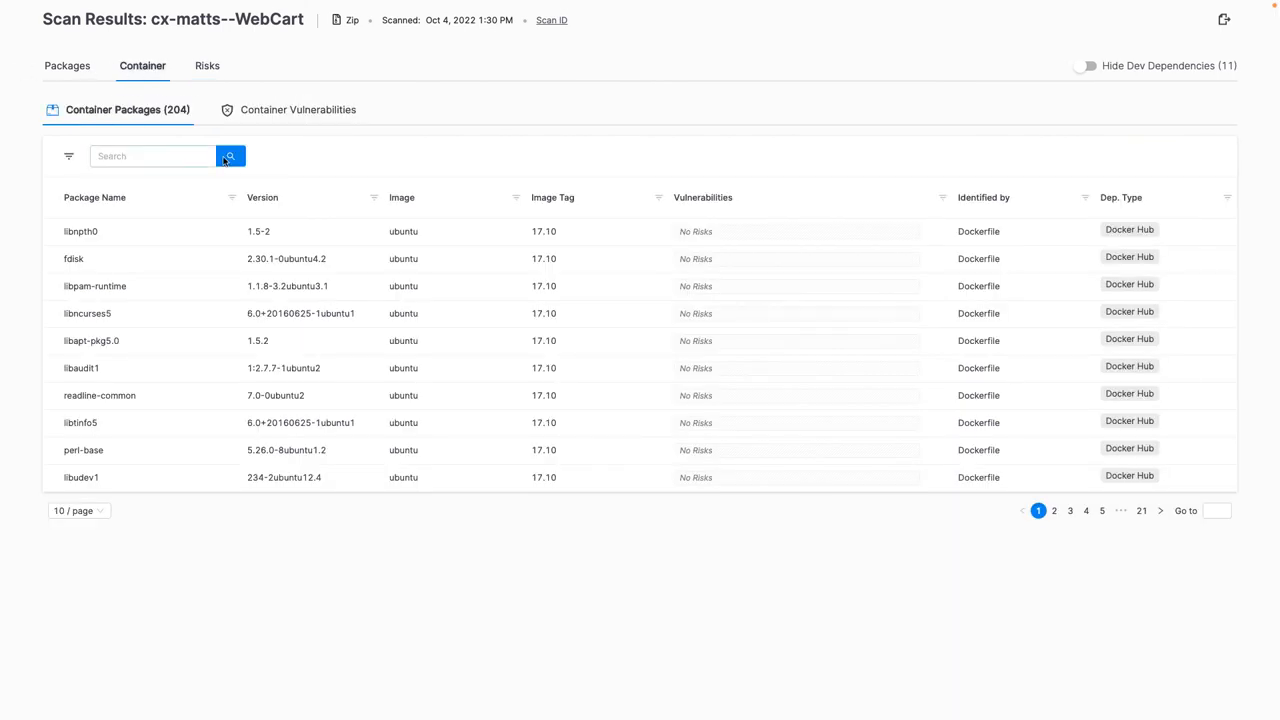
Review the two container vulnerabilities, return to all packages, and show the export options.
{"action": "left_click", "coordinate": [298, 110]}
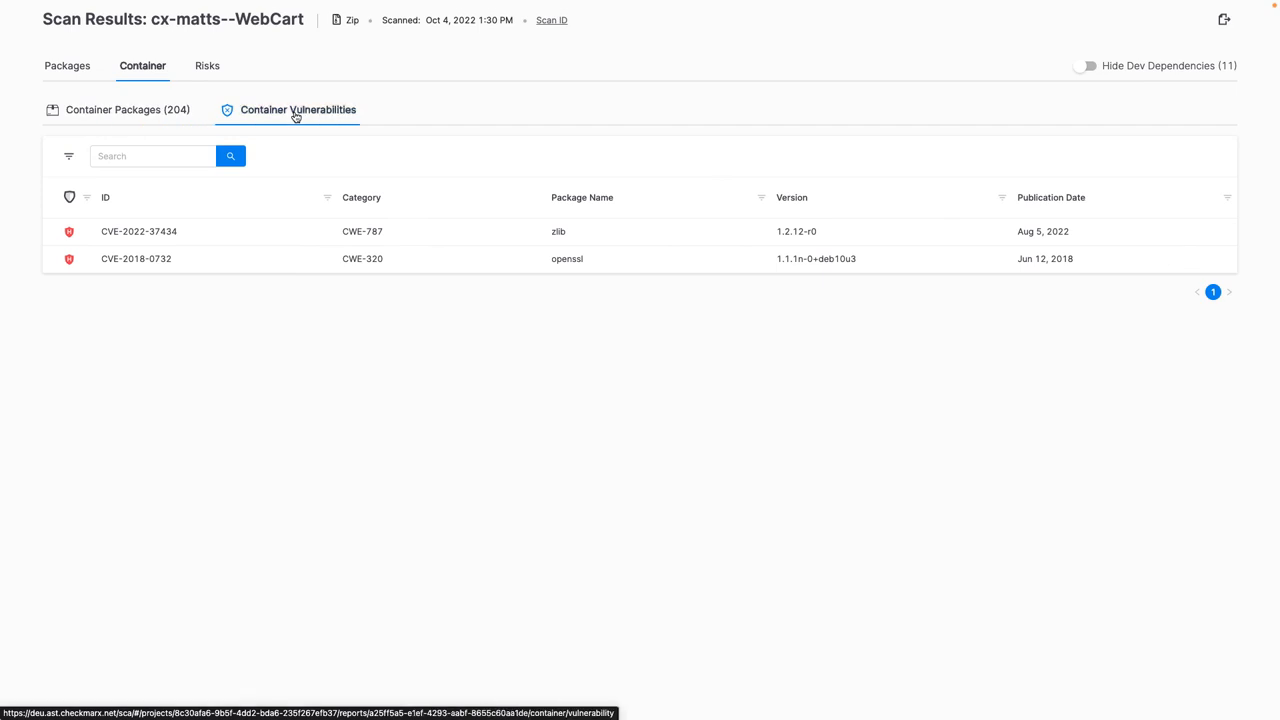
{"action": "left_click", "coordinate": [67, 65]}
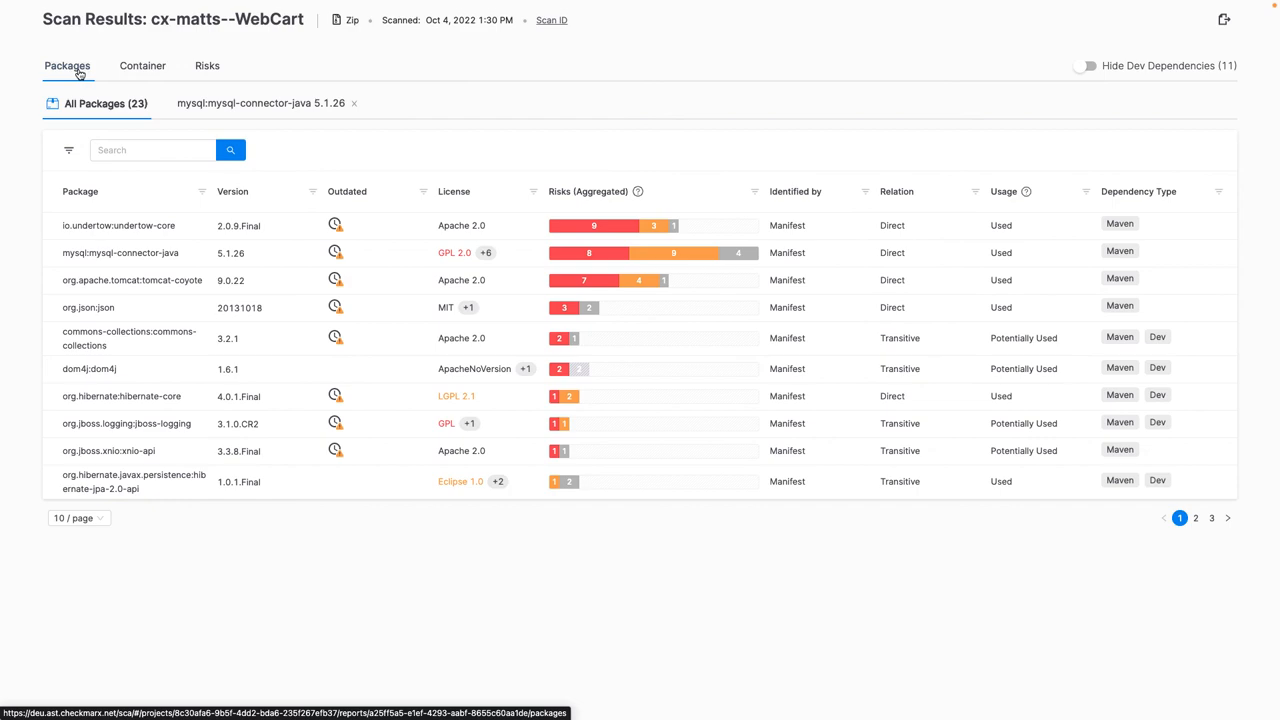
{"action": "left_click", "coordinate": [1224, 18]}
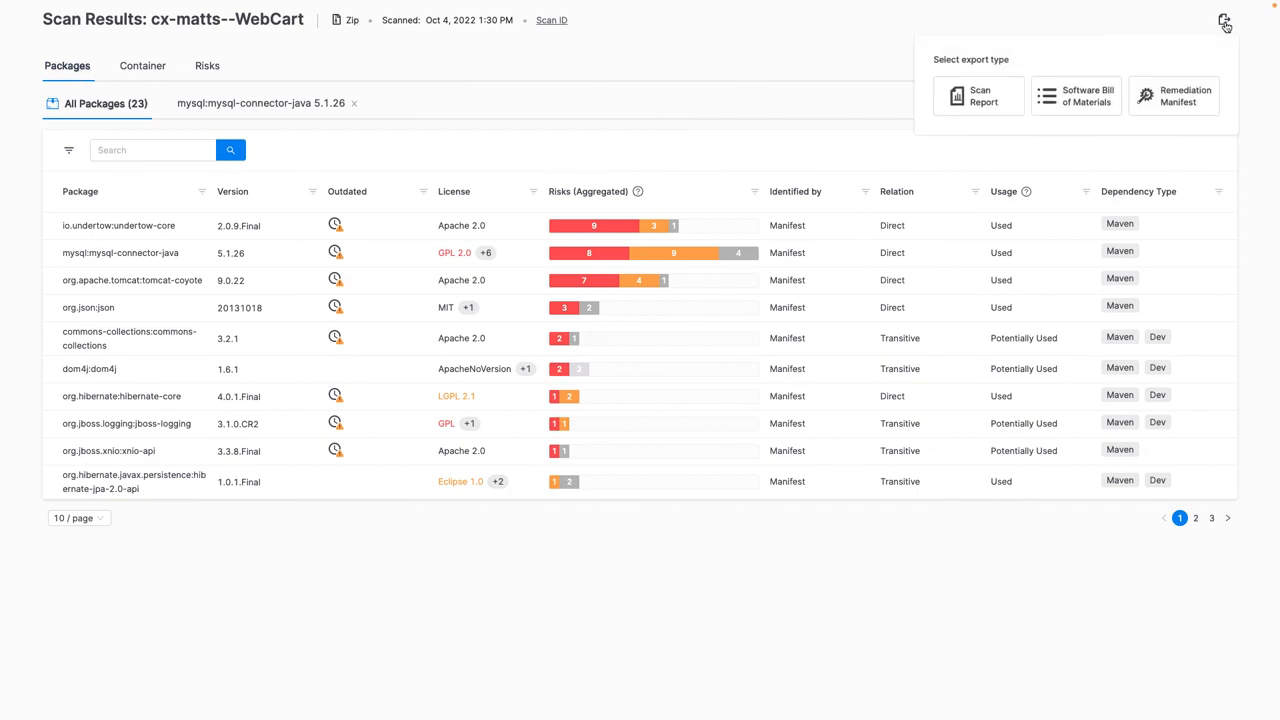